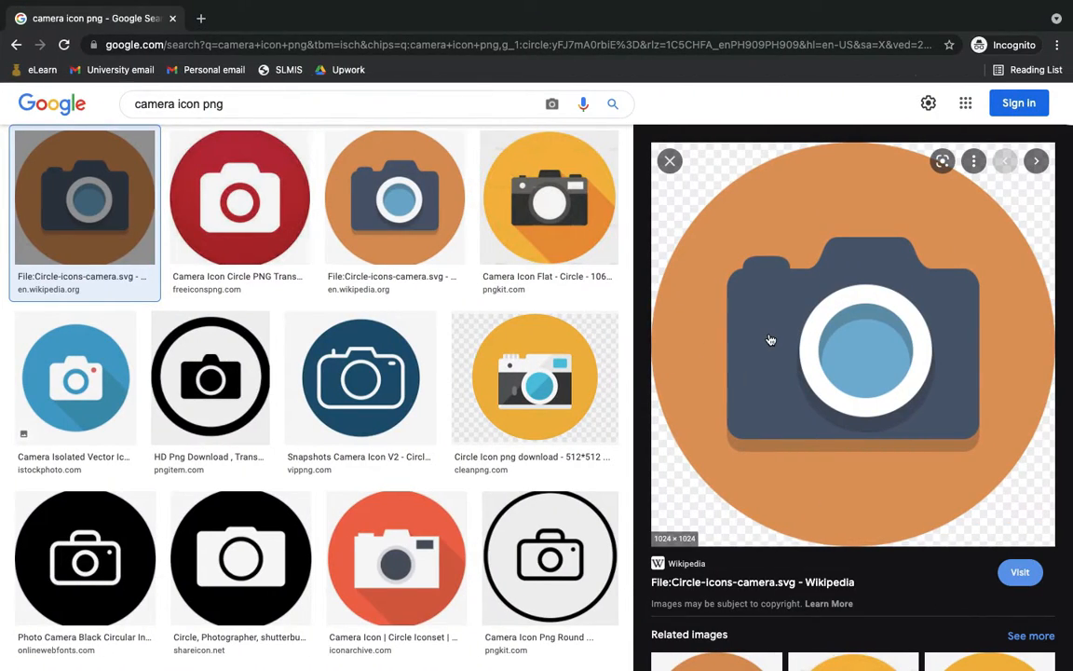
- Bring up the context menu on the large camera icon preview to save it
right_click(772, 339)
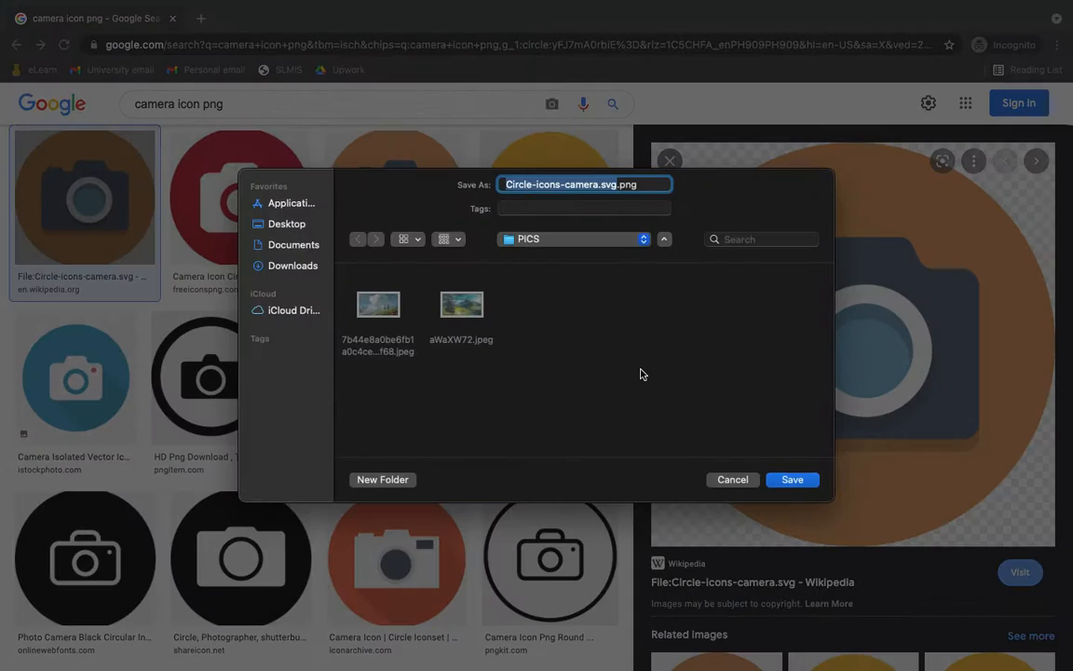
left_click(792, 479)
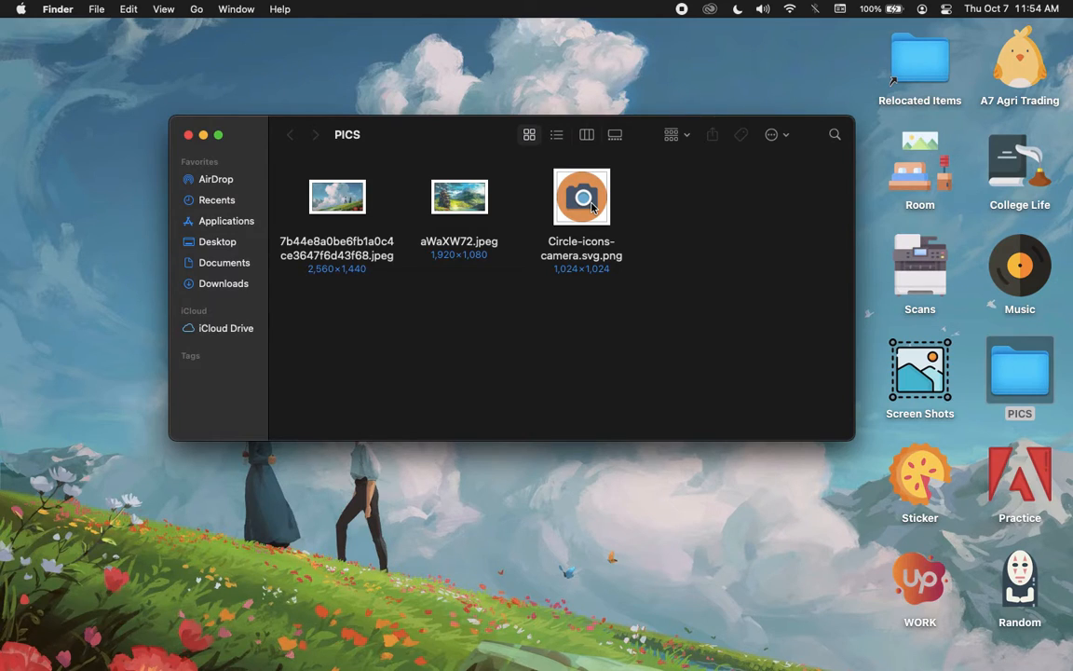
- Show the Get Info window for the PICS folder on the desktop
right_click(581, 197)
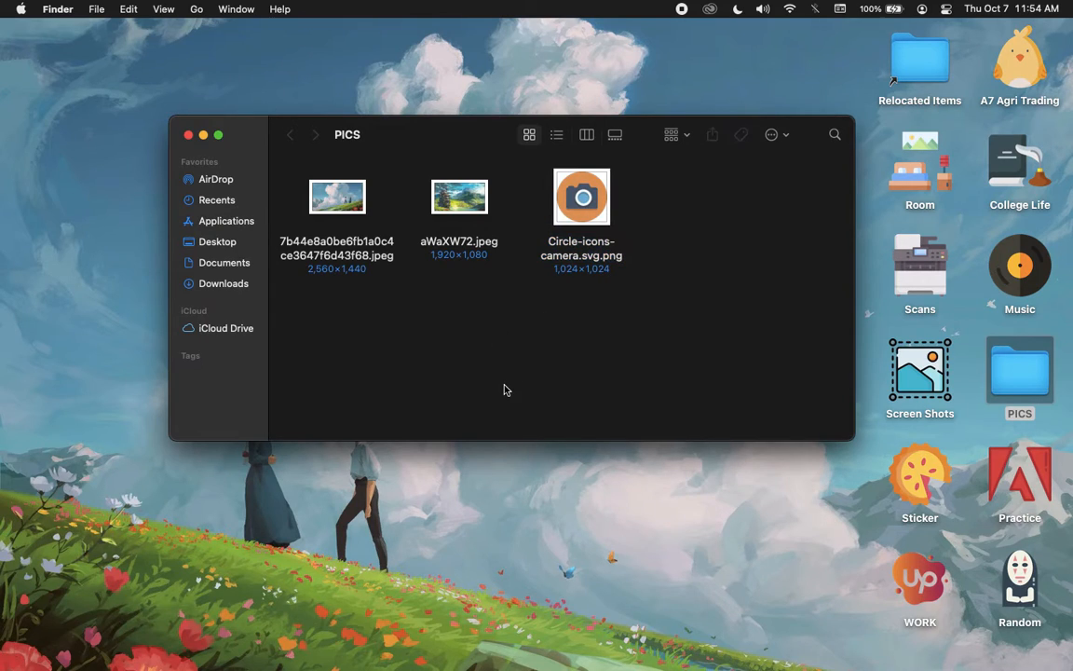
right_click(581, 198)
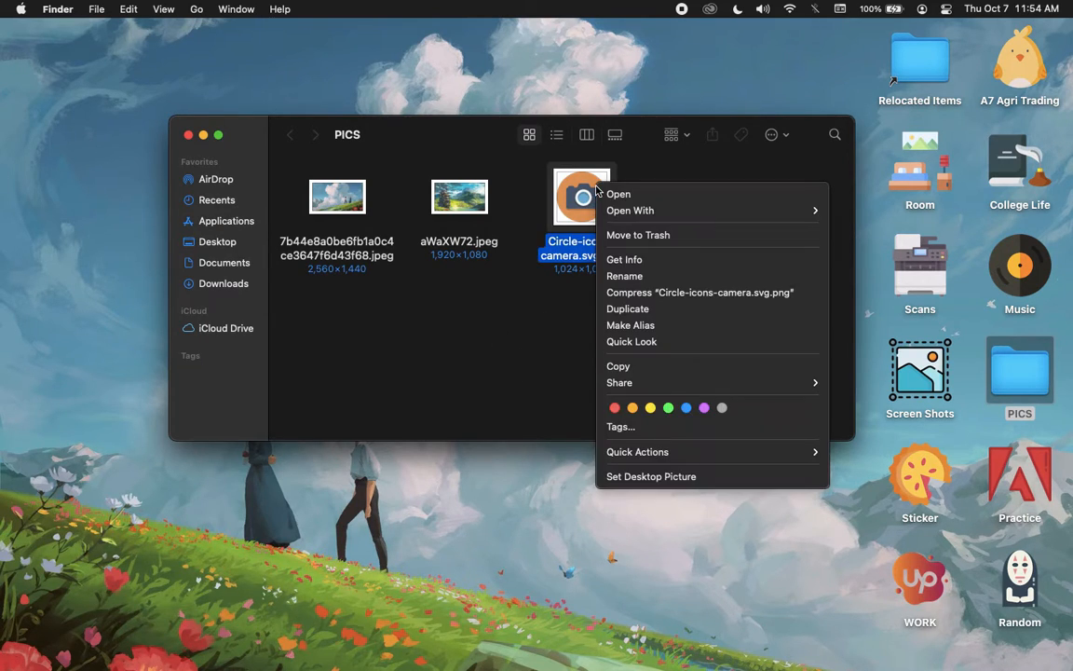
mouse_move(637, 224)
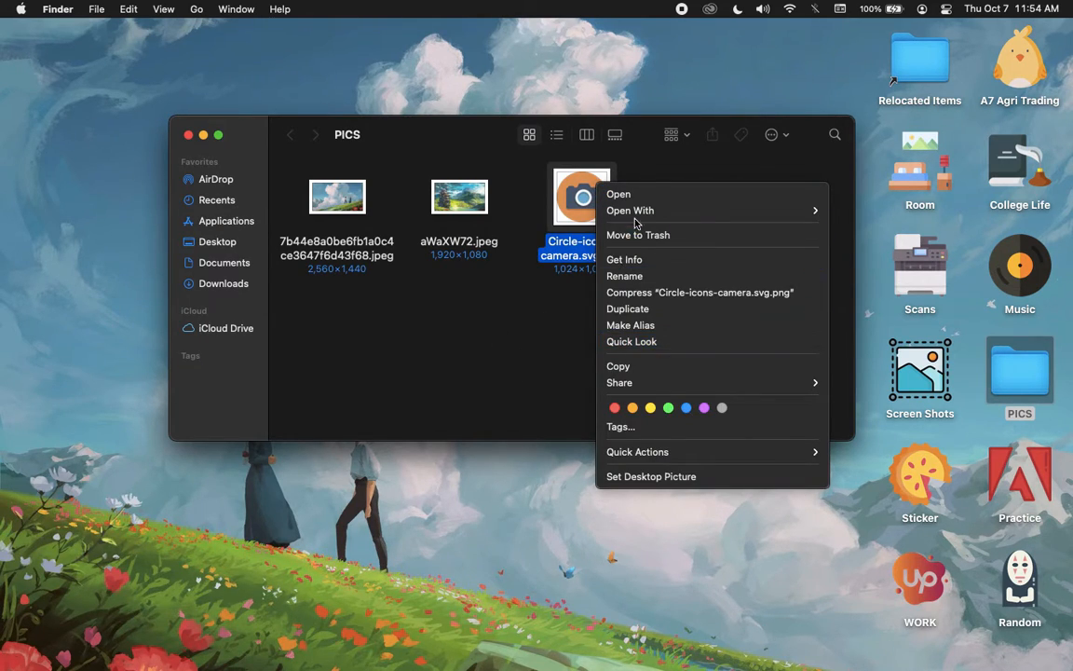
mouse_move(628, 309)
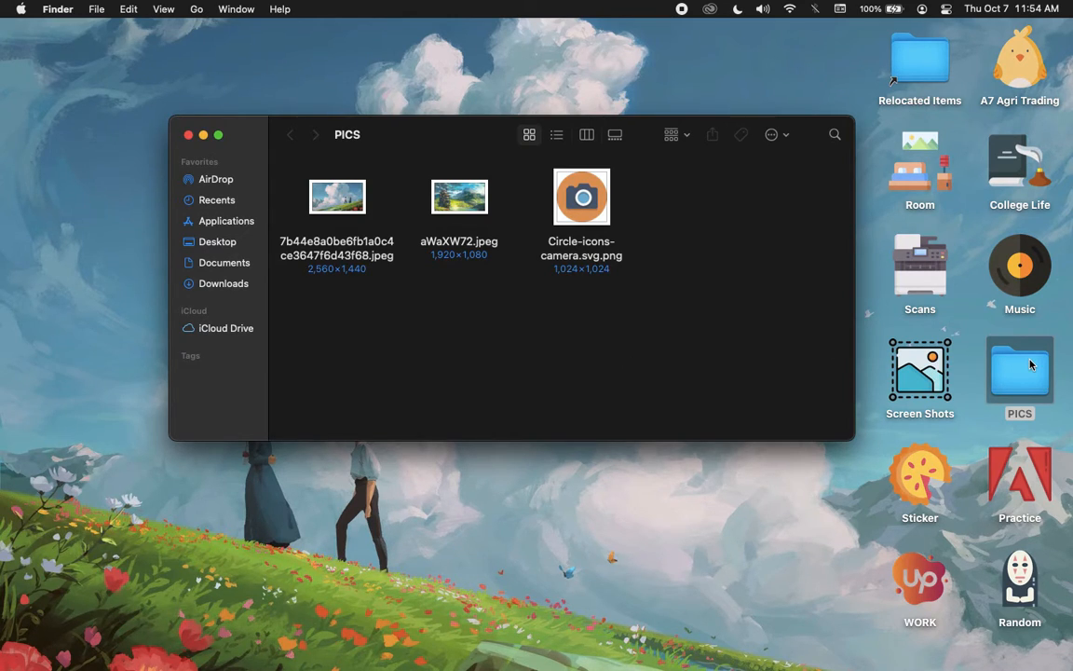
right_click(1019, 373)
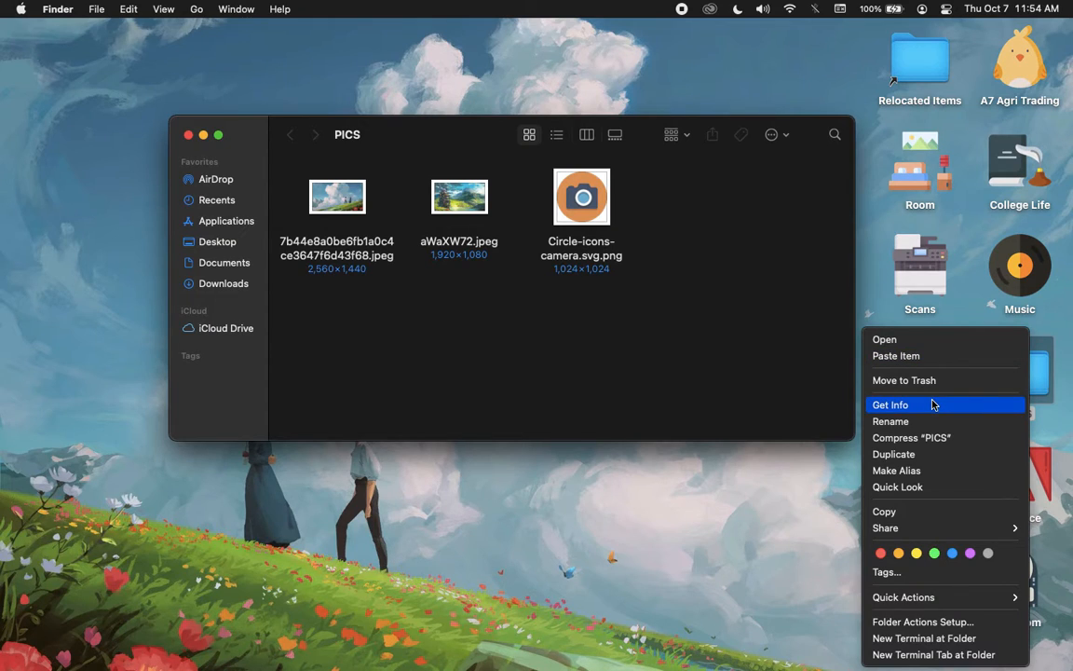
left_click(891, 405)
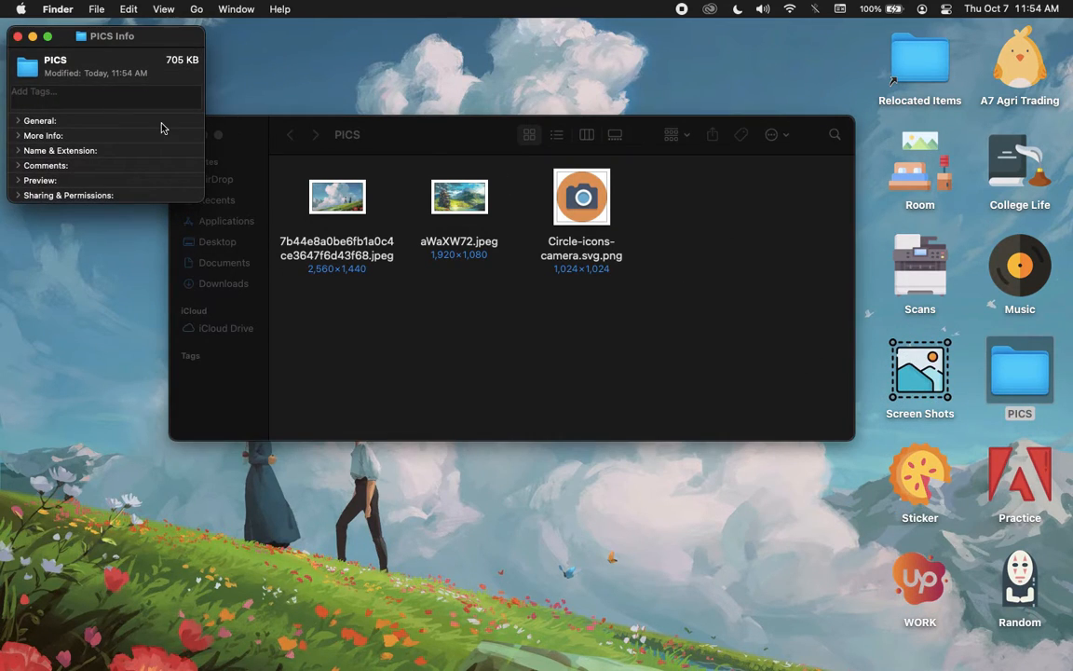